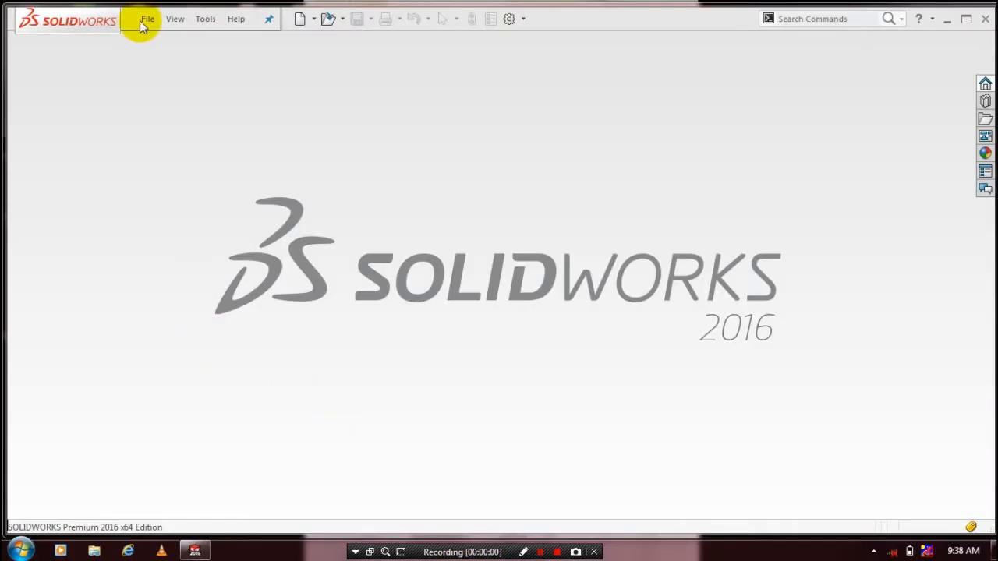
# Step: Create a new empty part document
pyautogui.click(146, 19)
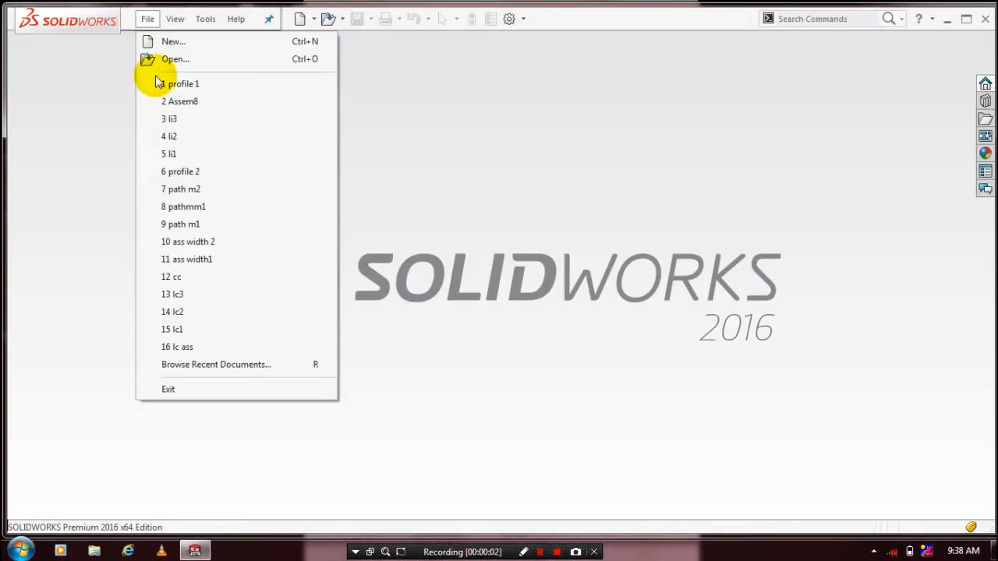
pyautogui.click(173, 40)
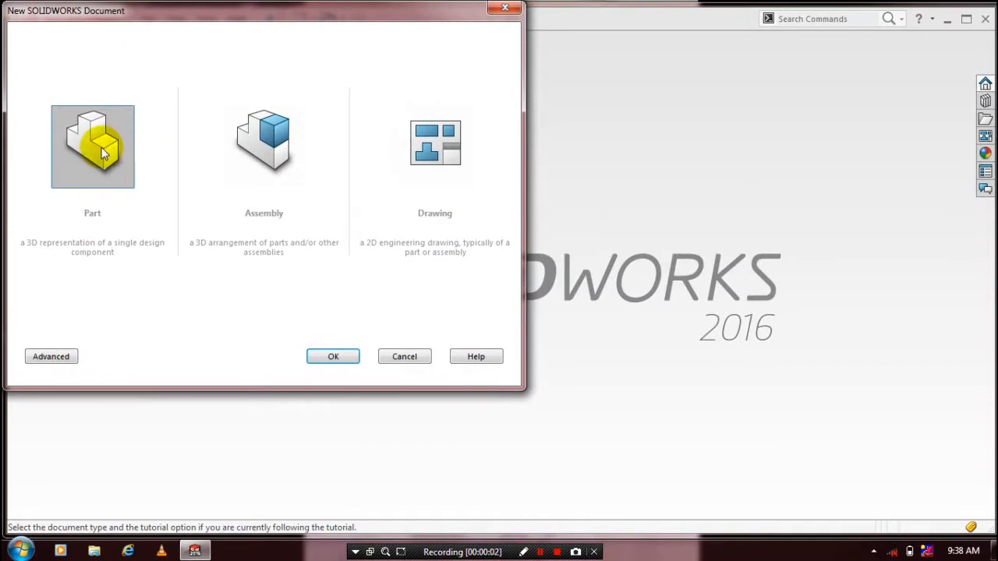
pyautogui.click(334, 356)
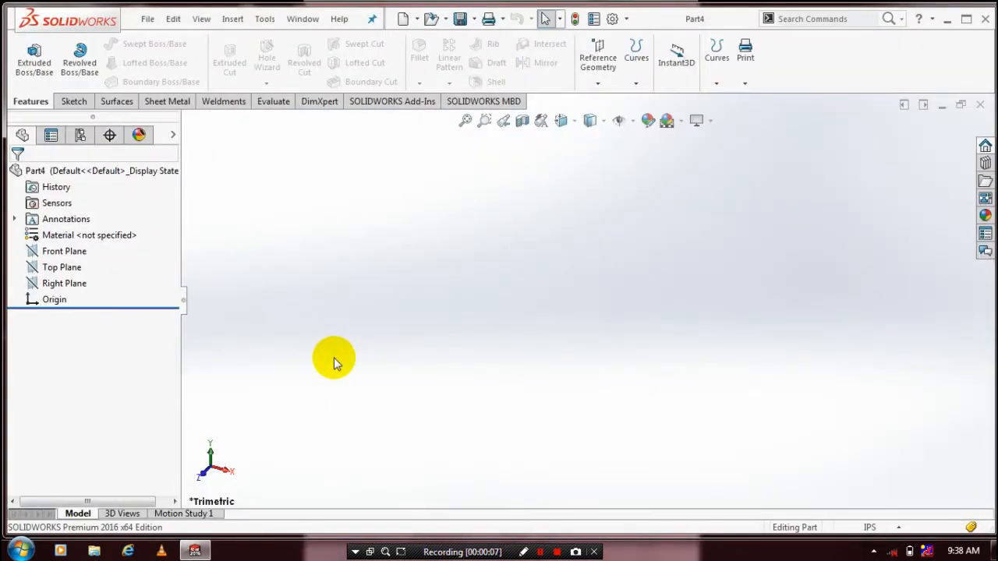
pyautogui.moveTo(874, 518)
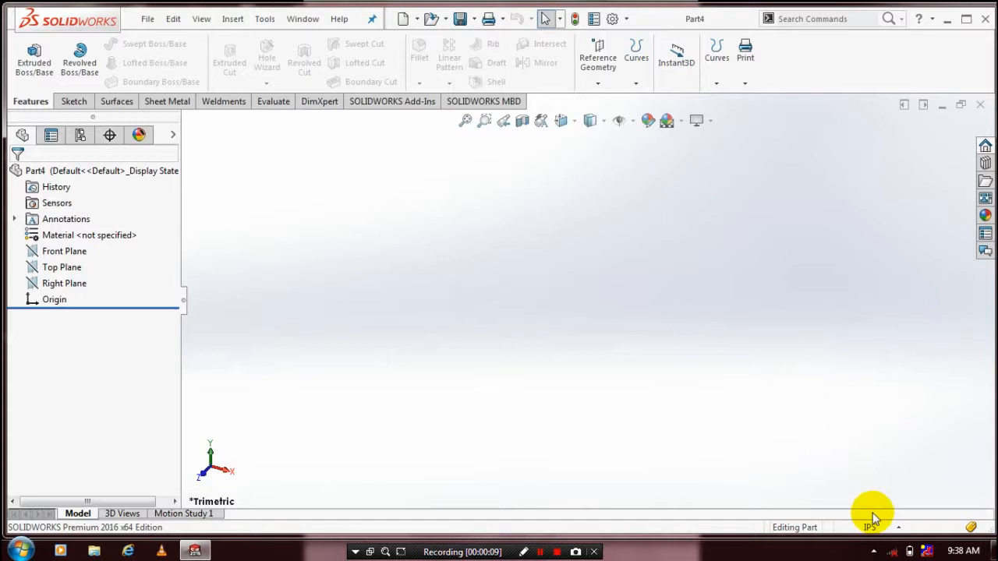
# Step: Set the part units to MMGS and bring up the Curves feature list
pyautogui.click(871, 528)
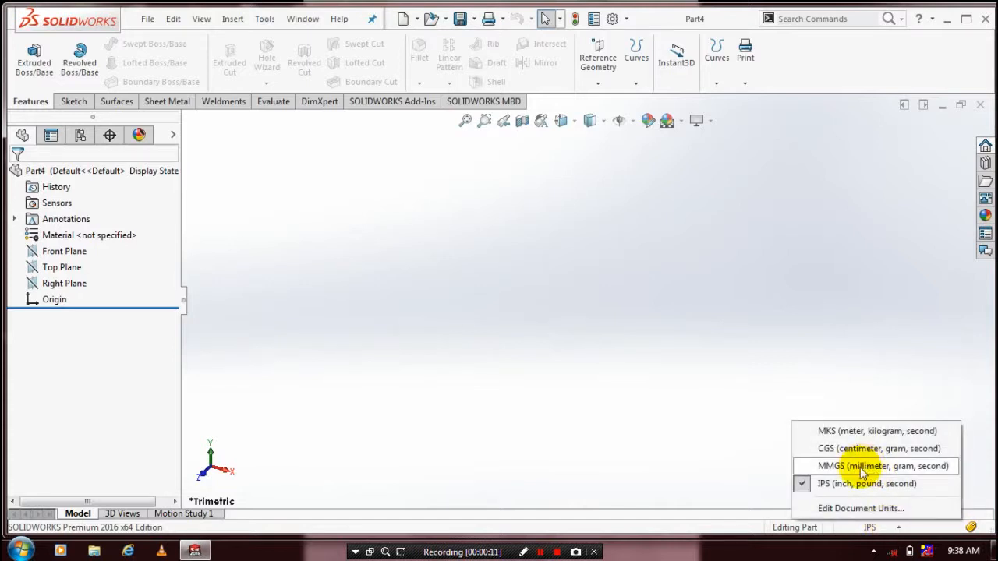
pyautogui.click(883, 465)
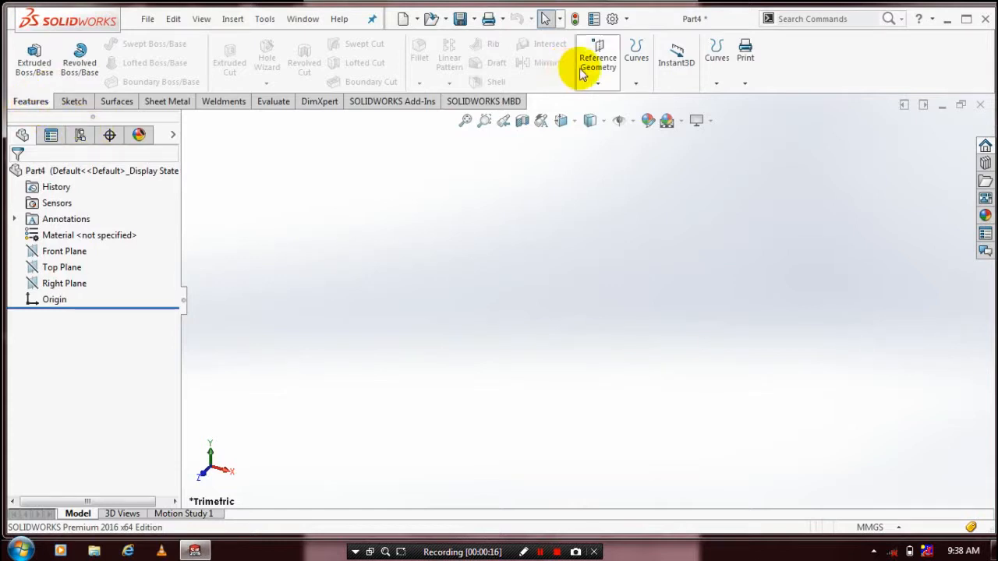
pyautogui.moveTo(636, 62)
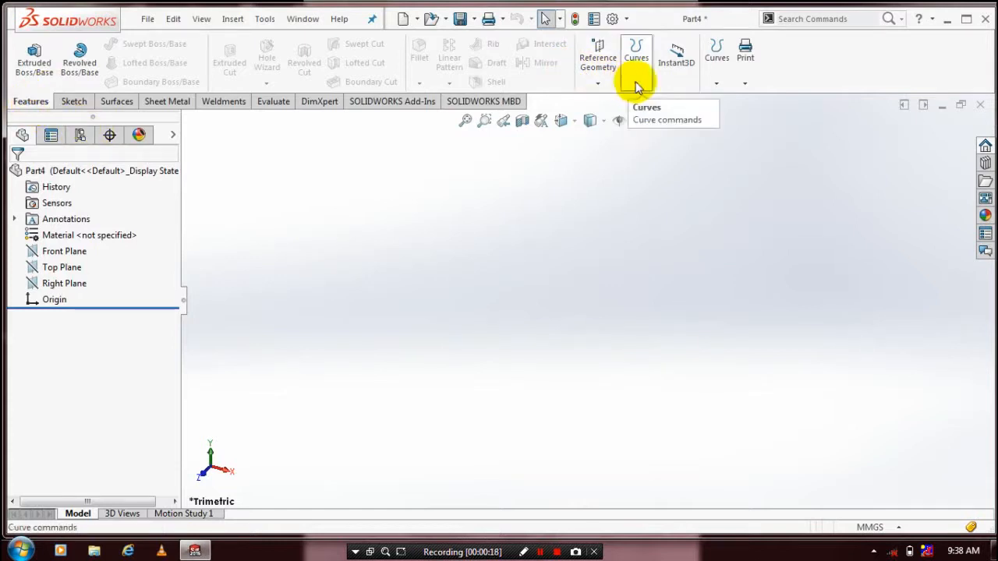
pyautogui.click(637, 56)
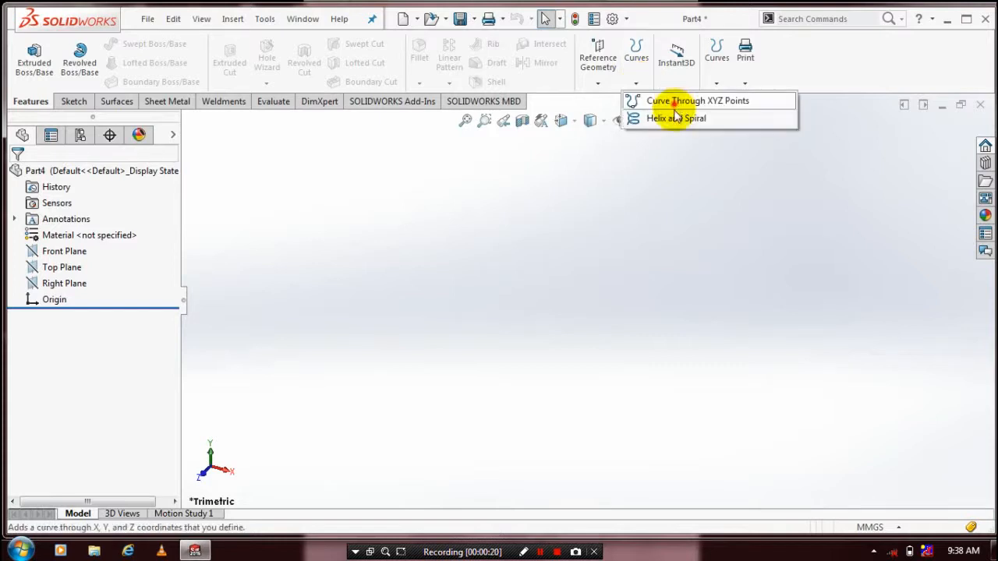
pyautogui.moveTo(675, 118)
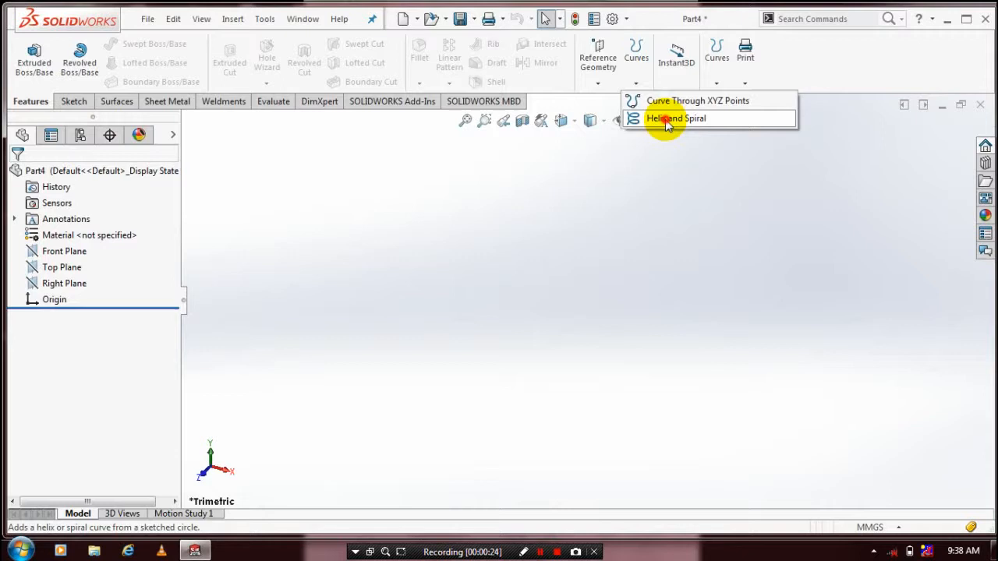
# Step: Start a Helix and Spiral feature on the Front Plane with a sketched base circle
pyautogui.click(673, 118)
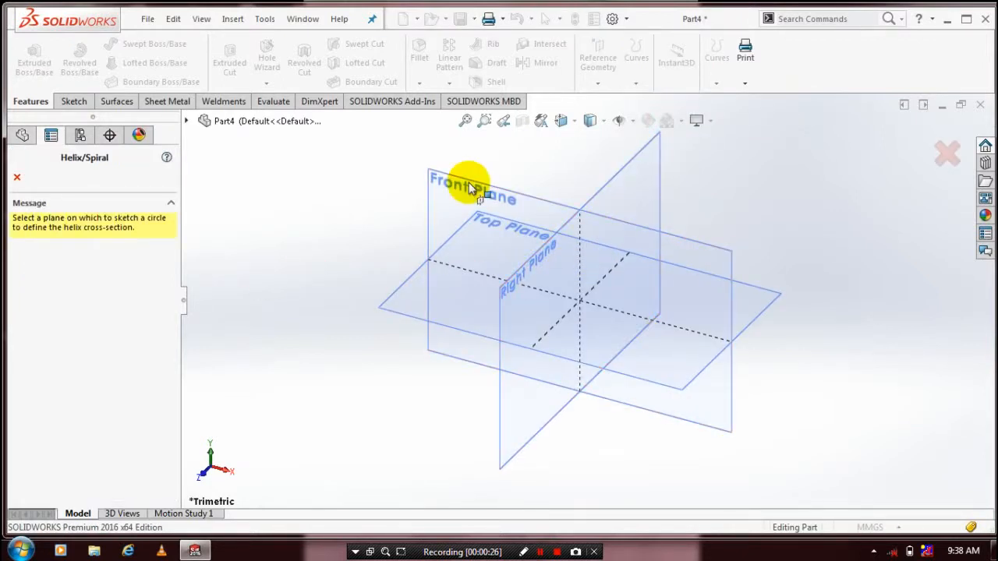
pyautogui.click(468, 180)
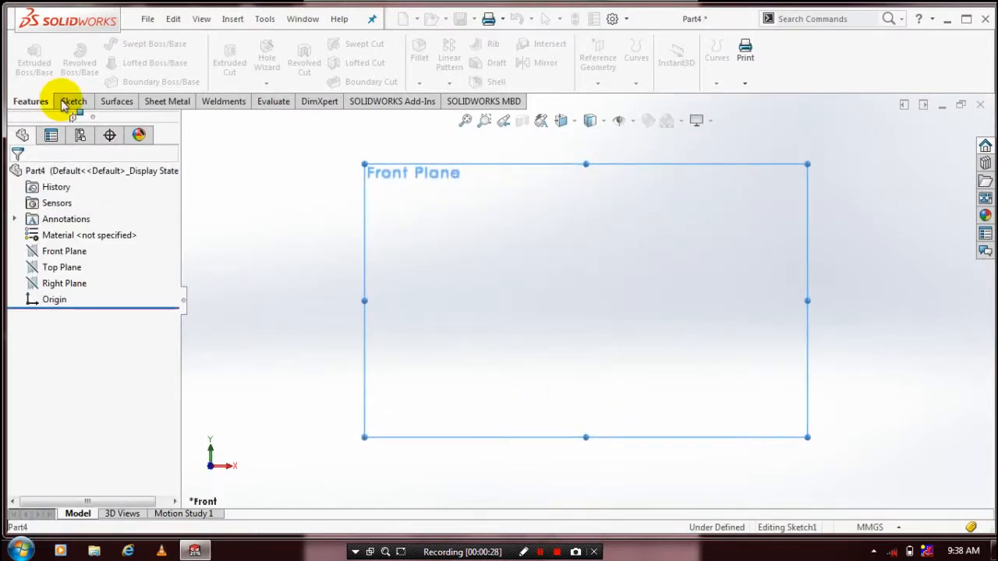
pyautogui.click(72, 99)
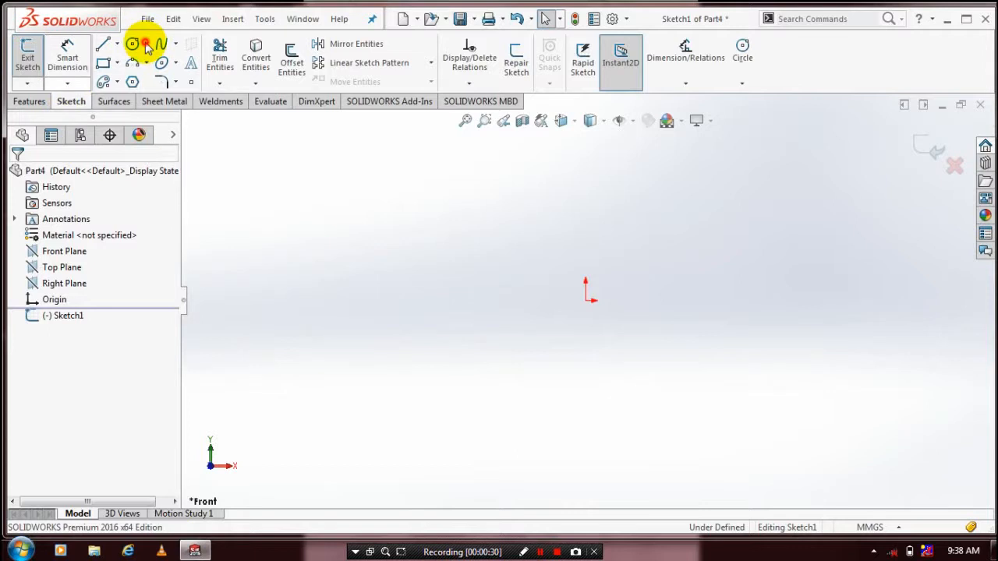
pyautogui.click(132, 44)
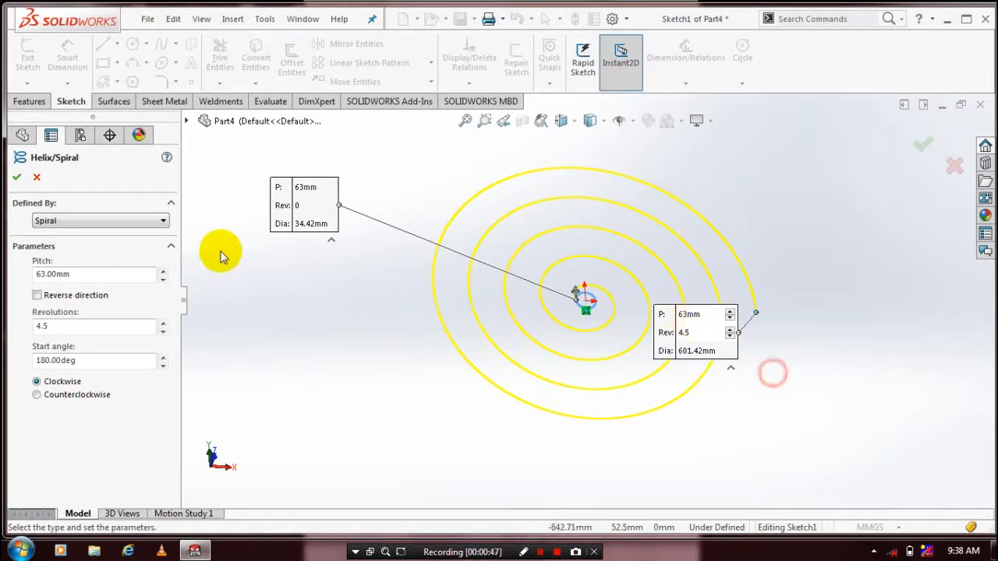
# Step: Define the curve as a clockwise spiral with 63 mm pitch and 5.5 revolutions
pyautogui.click(162, 321)
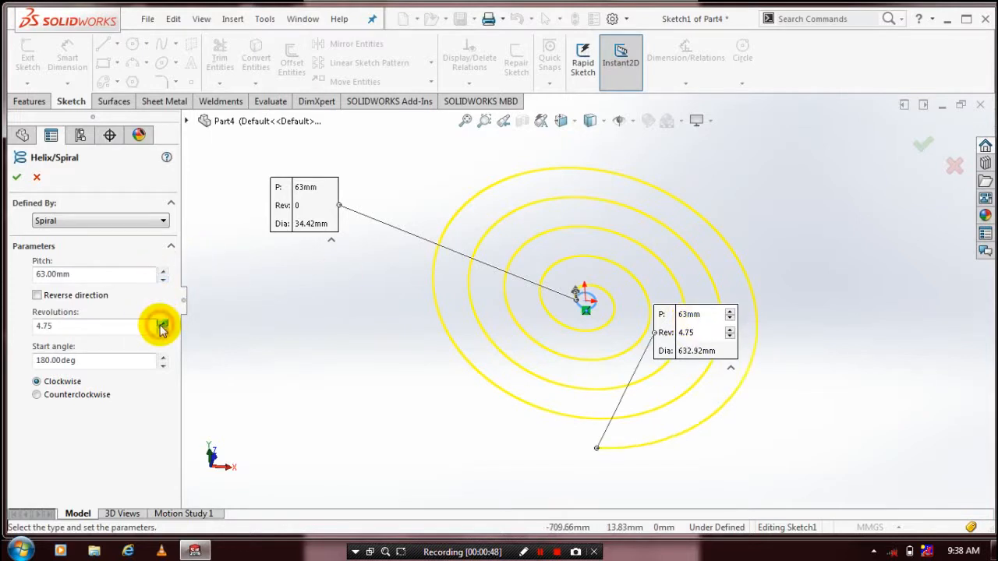
pyautogui.click(162, 322)
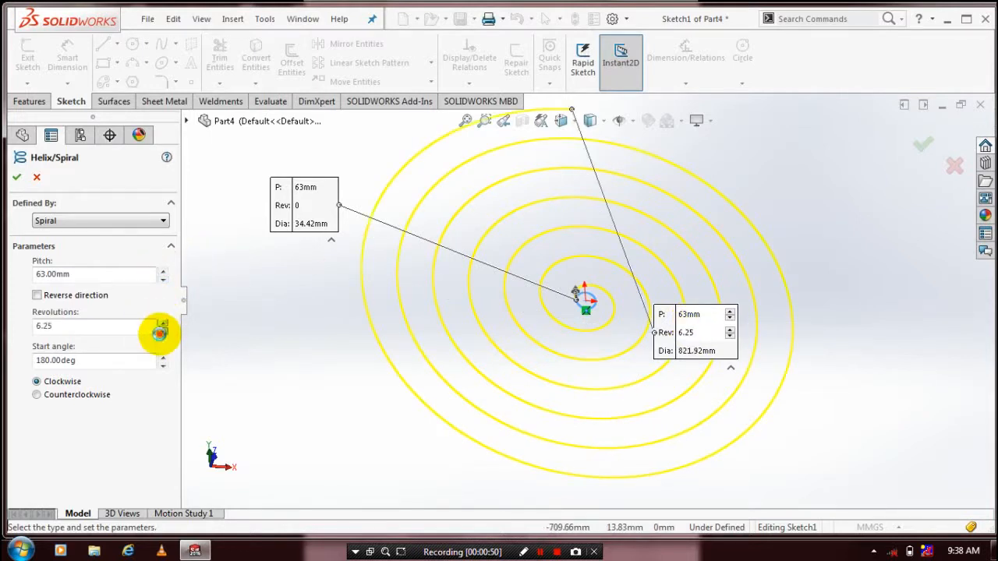
pyautogui.click(163, 331)
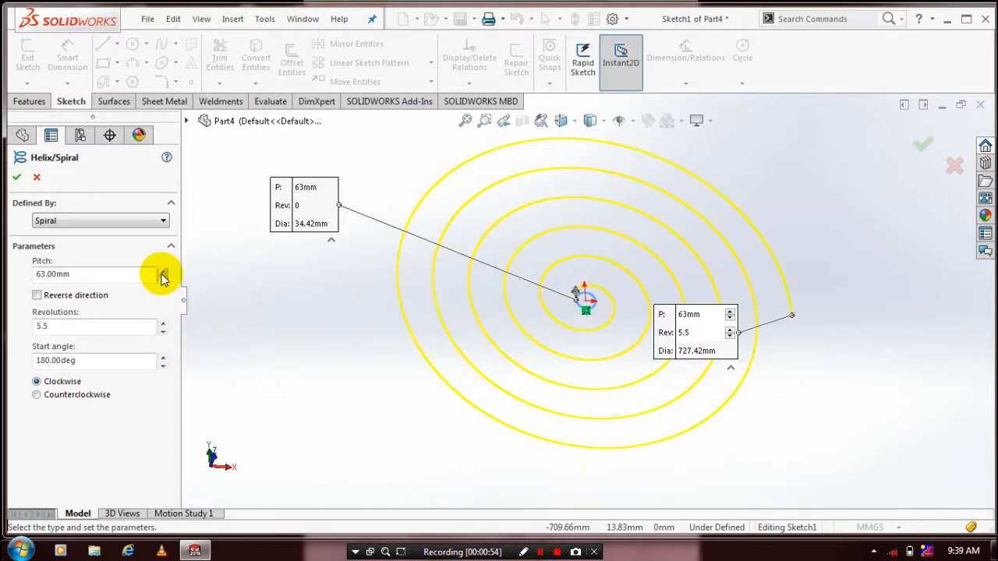
pyautogui.click(163, 270)
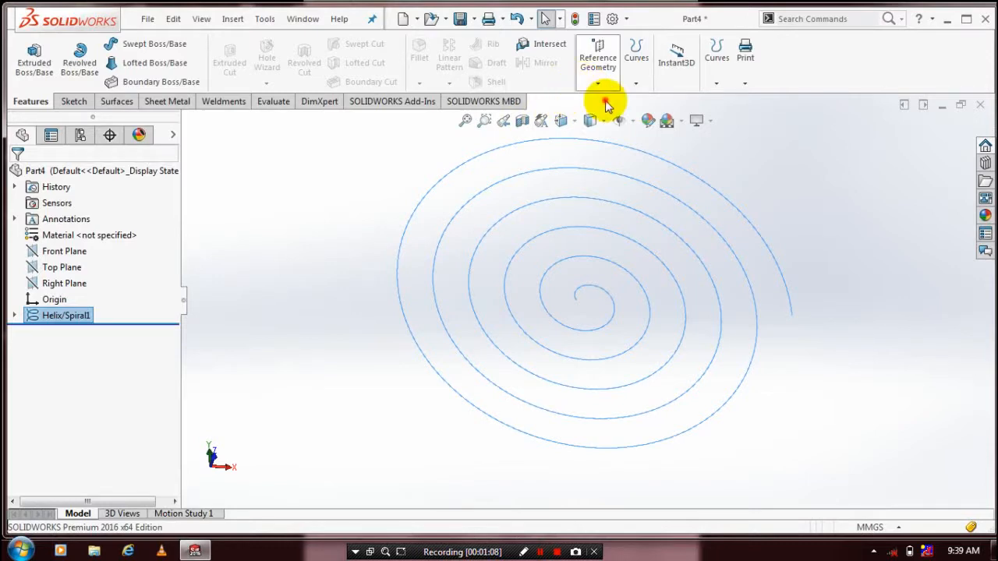
# Step: Add a reference plane at the spiral's outer end and sketch the small profile circle on it
pyautogui.click(598, 83)
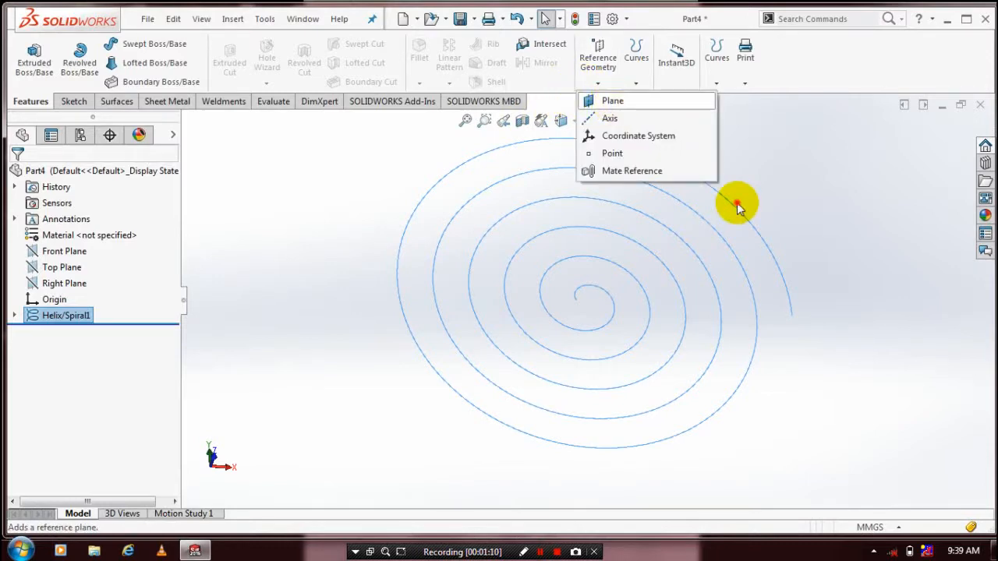
pyautogui.click(611, 100)
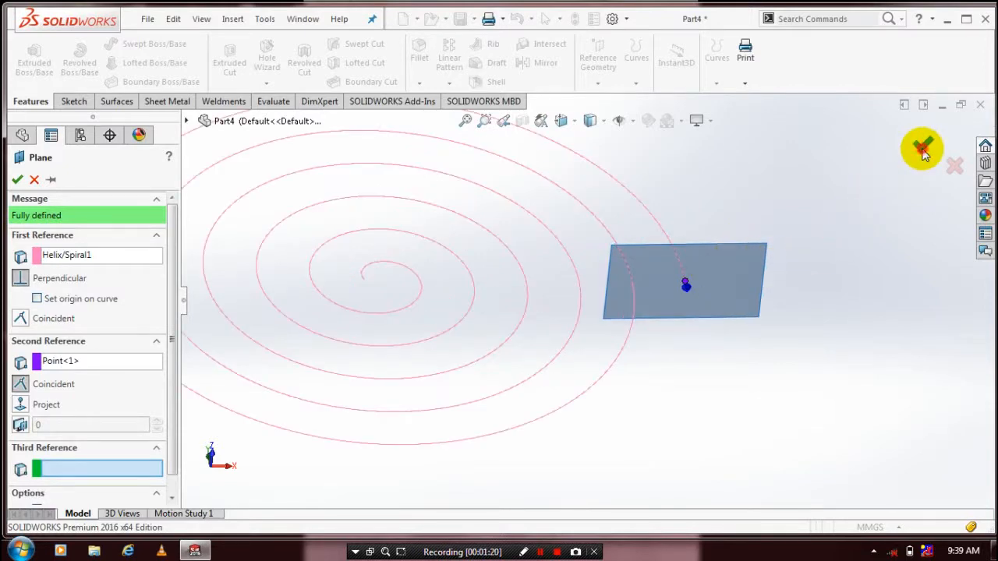
pyautogui.click(923, 148)
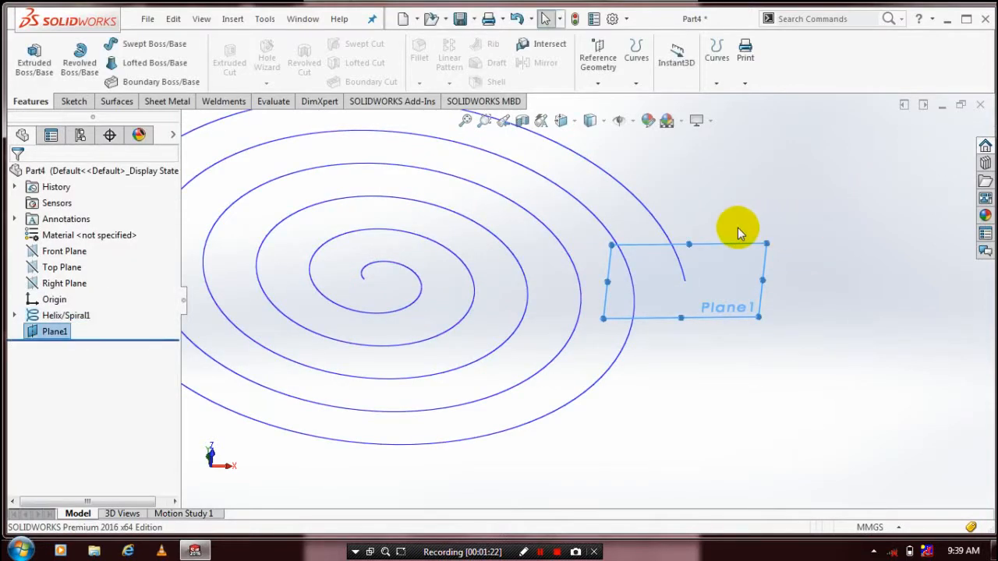
pyautogui.click(73, 101)
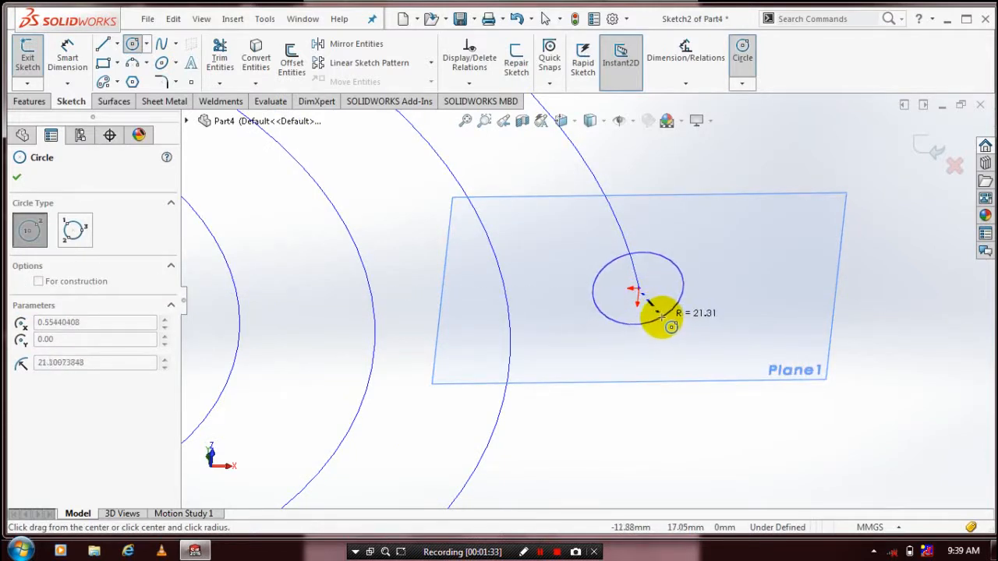
pyautogui.click(17, 179)
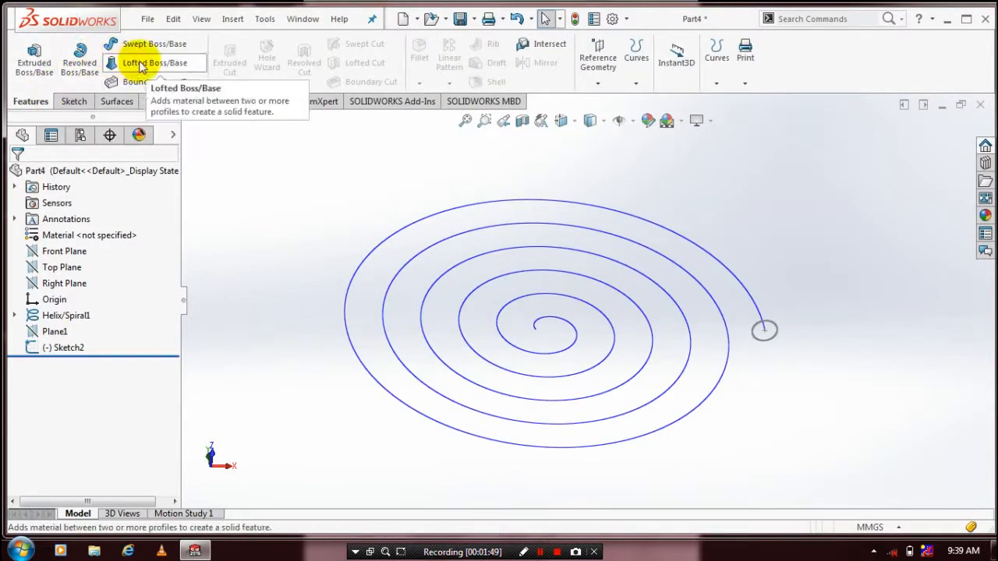
pyautogui.moveTo(155, 44)
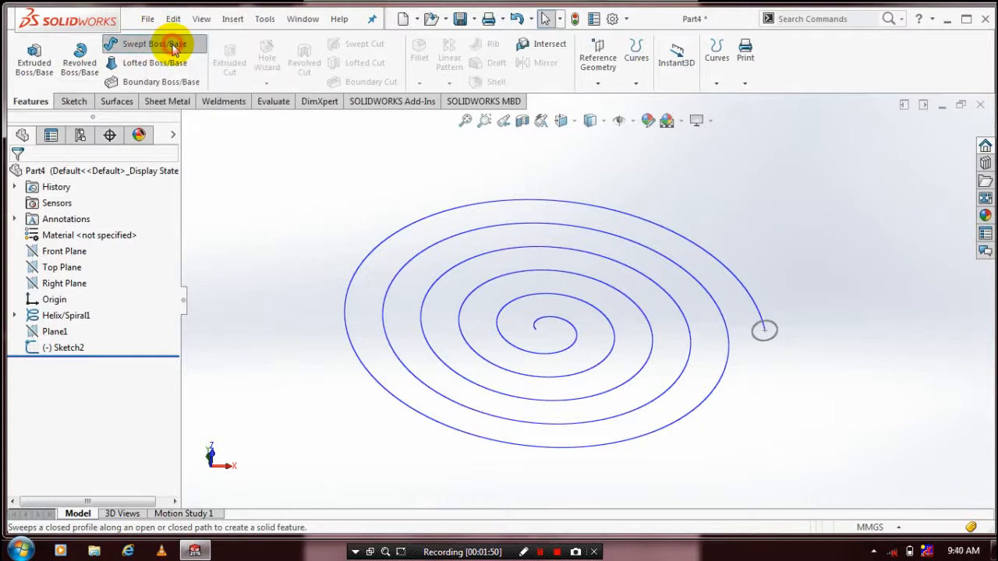
# Step: Sweep Sketch2 along Helix/Spiral1 to form the solid coiled tube
pyautogui.click(153, 44)
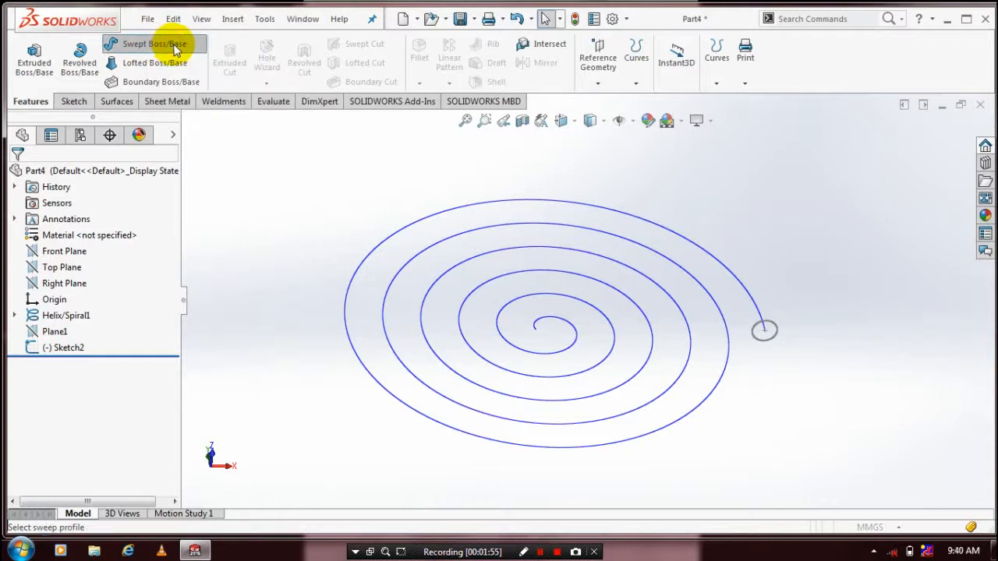
pyautogui.click(153, 43)
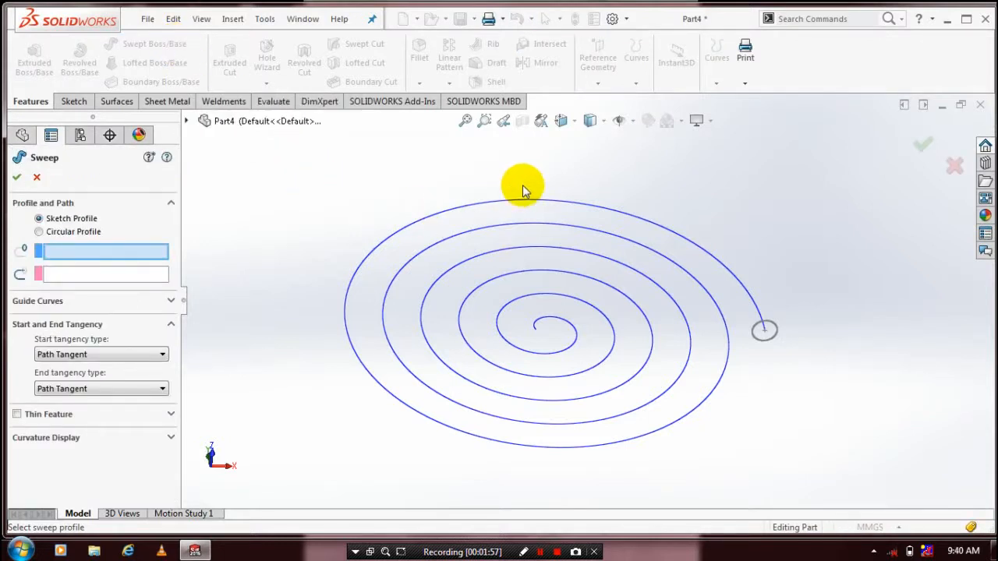
pyautogui.moveTo(686, 184)
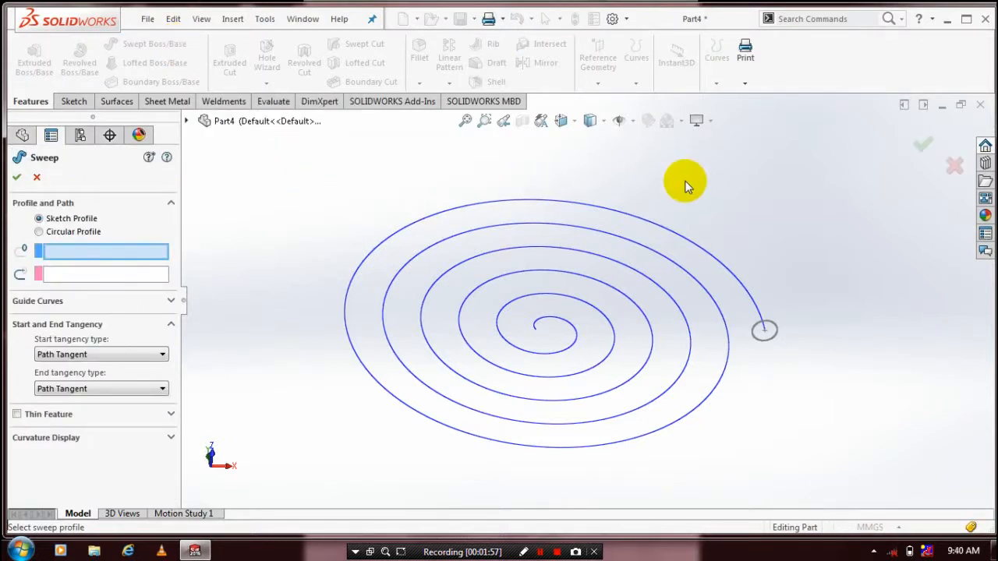
pyautogui.click(765, 329)
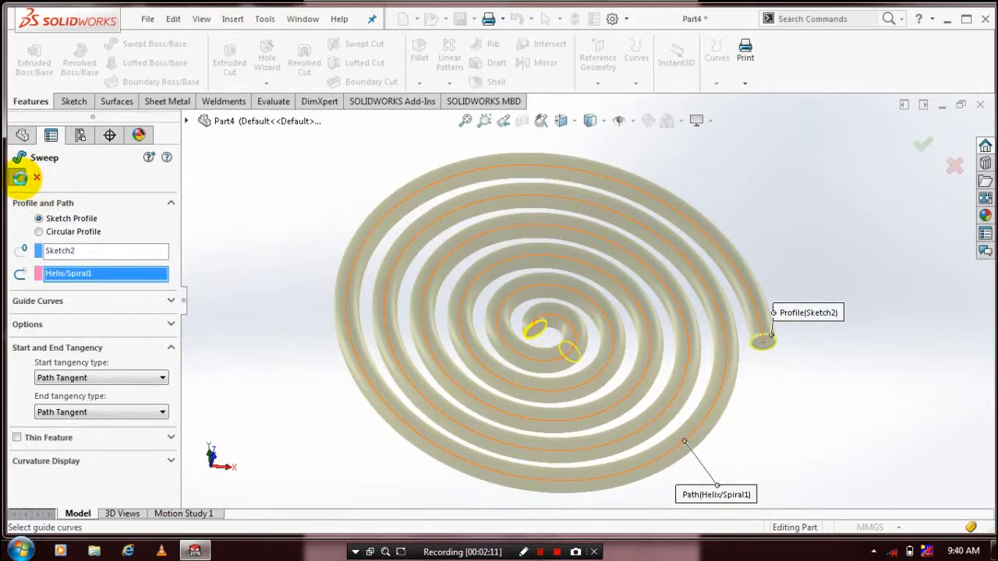
pyautogui.click(17, 178)
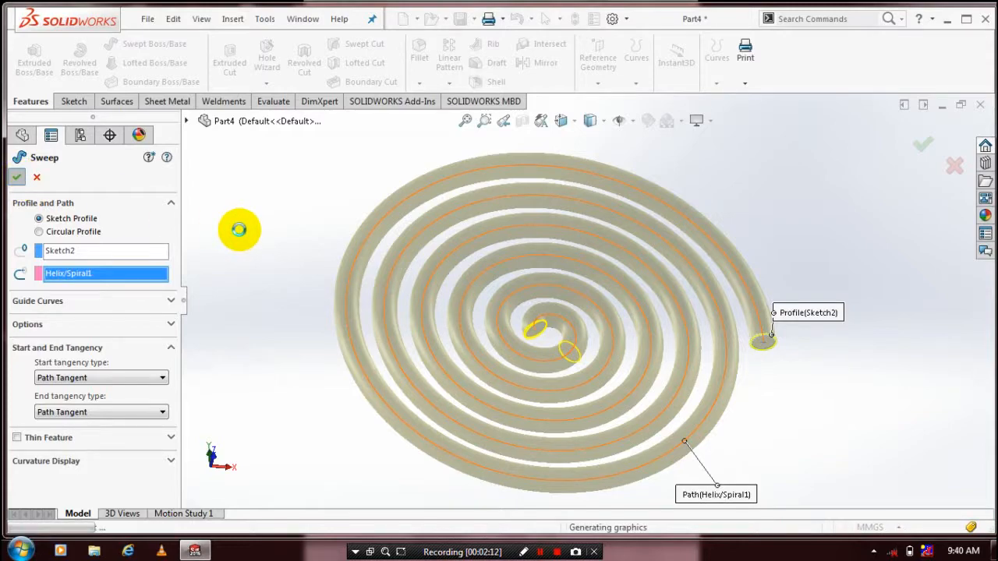
pyautogui.click(17, 178)
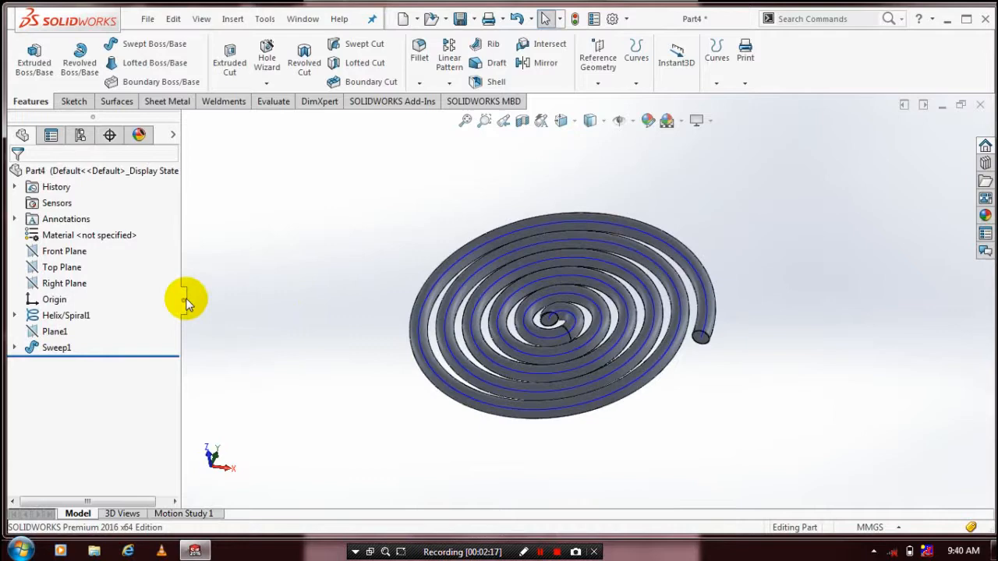
# Step: Hide the Helix/Spiral1 guide curve and turn the coil face-on
pyautogui.rightClick(66, 315)
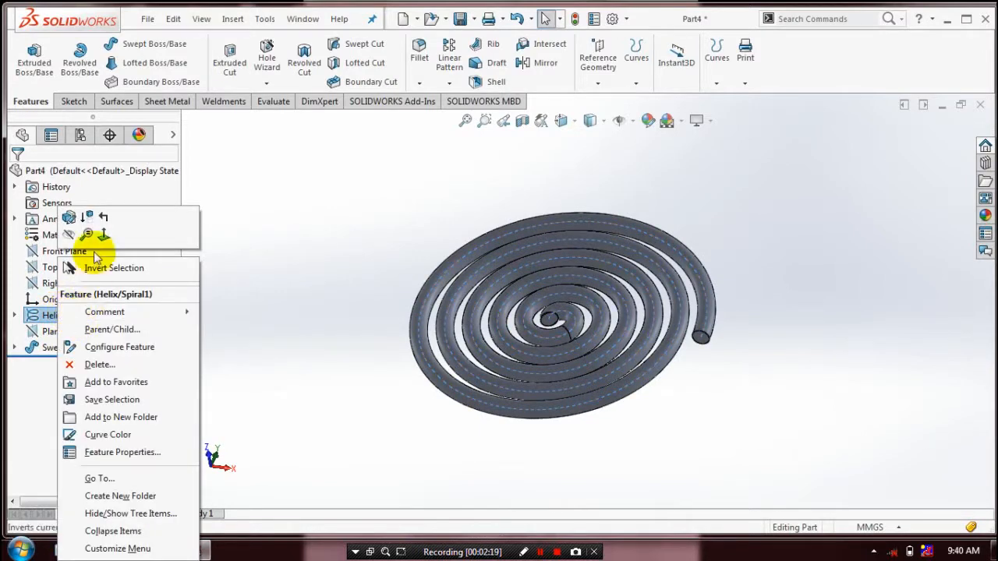
pyautogui.click(730, 393)
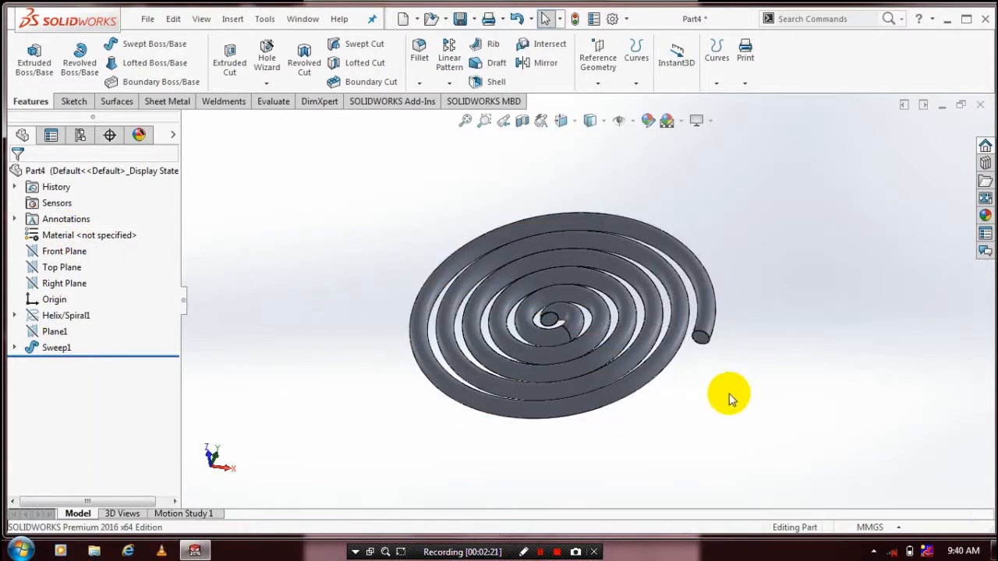
pyautogui.moveTo(730, 393); pyautogui.dragTo(589, 237)
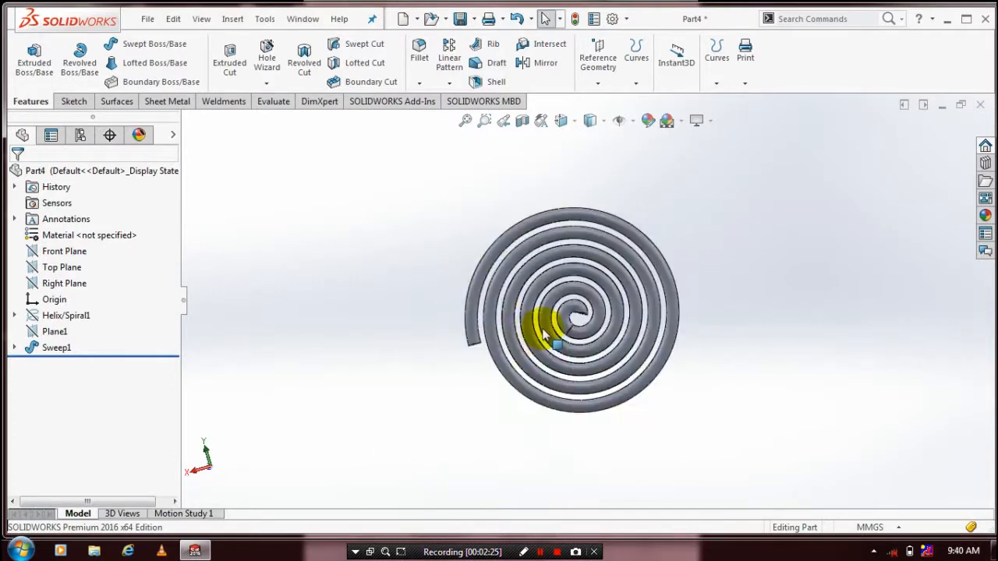
pyautogui.moveTo(558, 323); pyautogui.dragTo(716, 326)
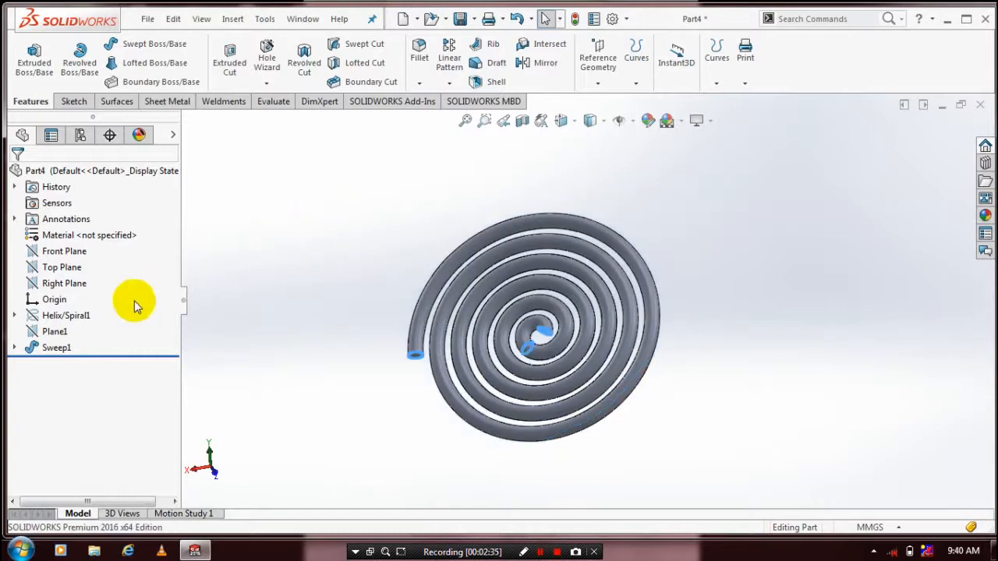
# Step: Apply a dark teal appearance to the Sweep1 body
pyautogui.click(56, 348)
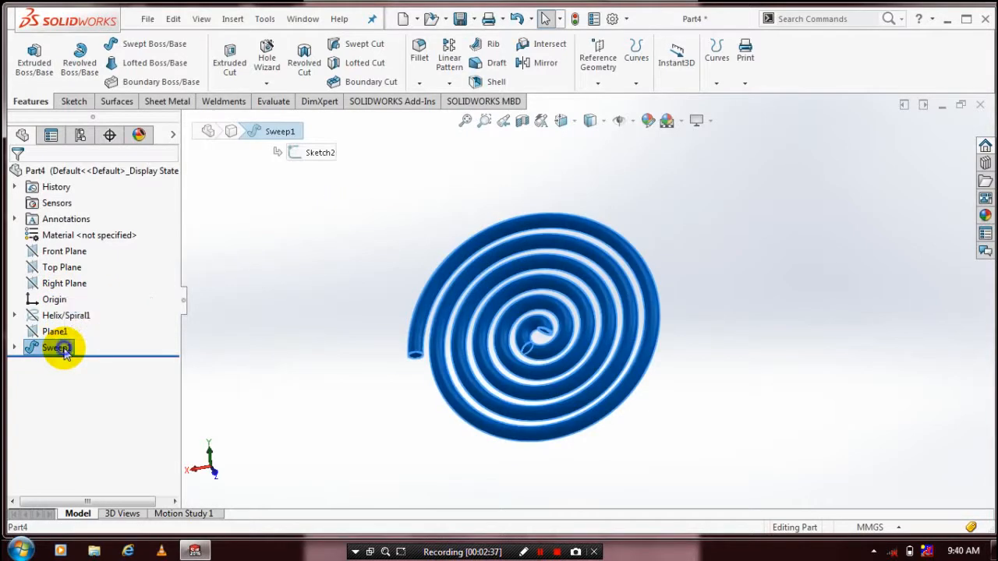
pyautogui.rightClick(56, 347)
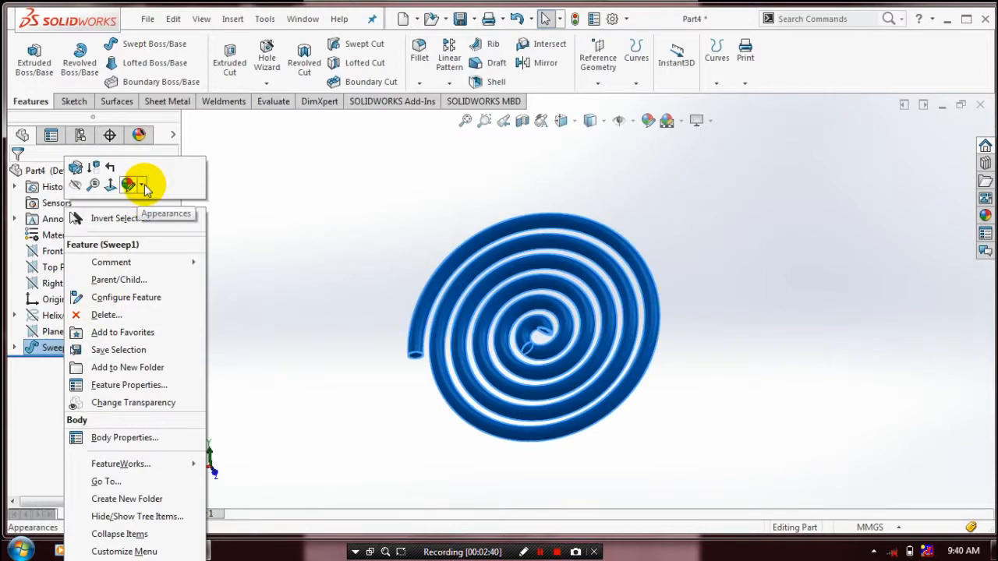
pyautogui.click(141, 184)
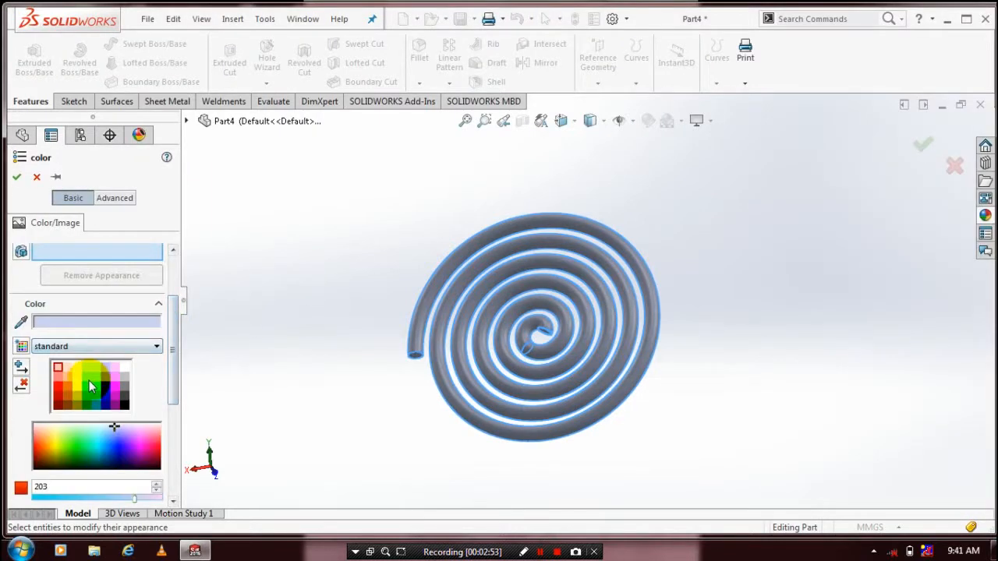
pyautogui.click(96, 382)
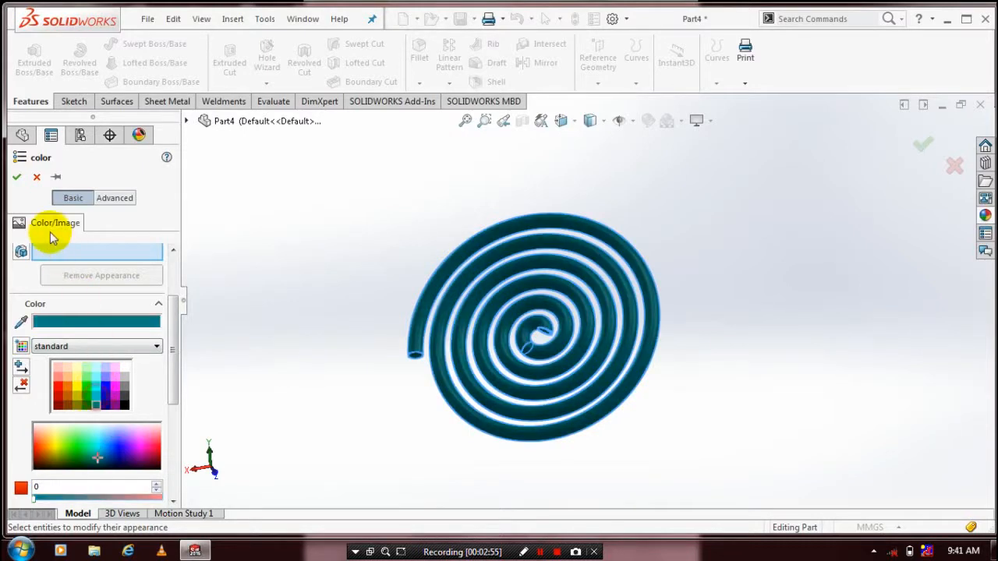
pyautogui.click(17, 178)
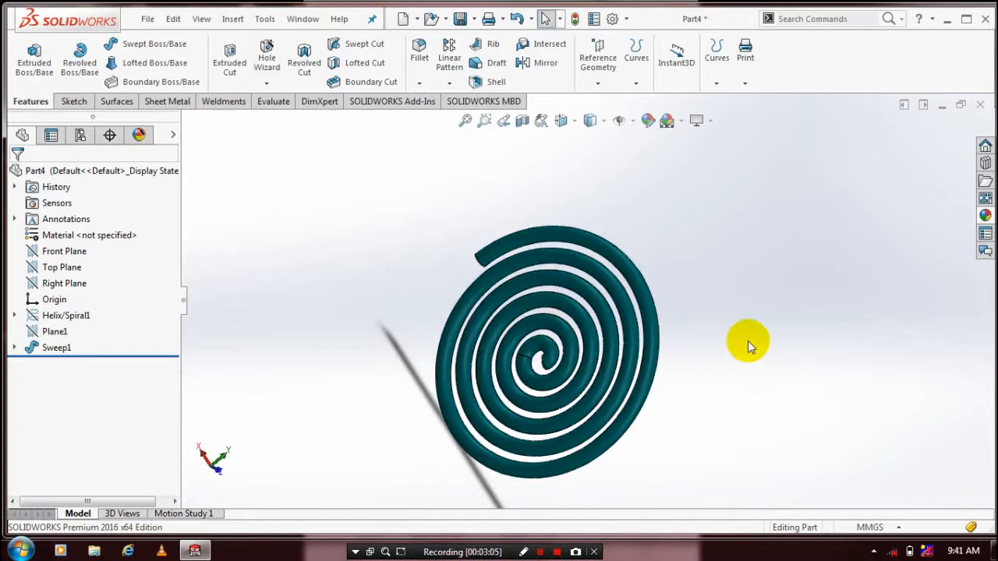
pyautogui.moveTo(748, 343); pyautogui.dragTo(366, 279)
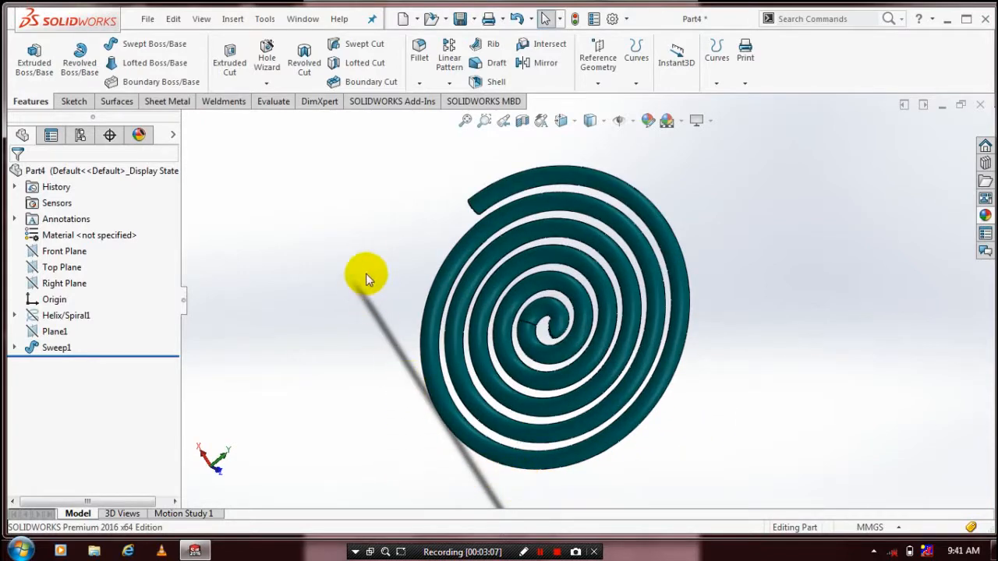